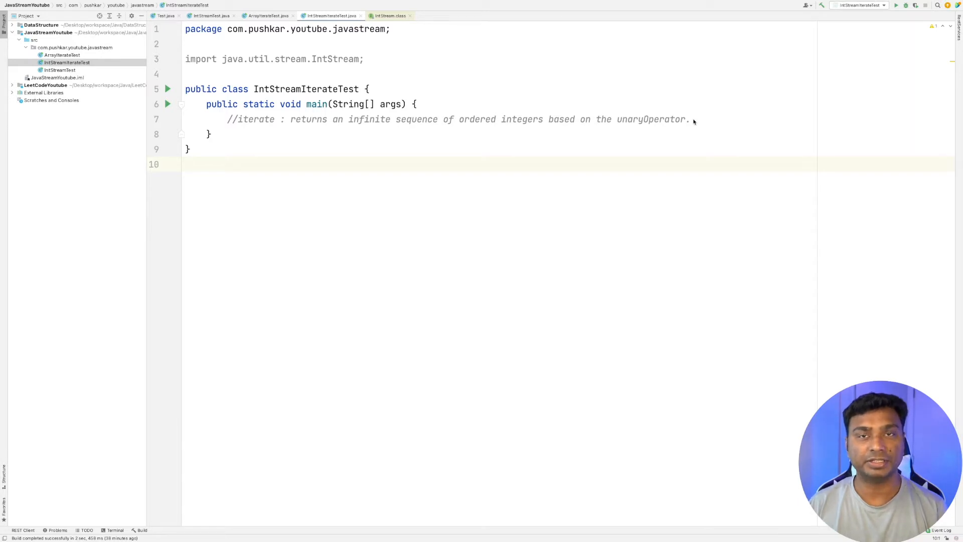
Write IntStream.iterate(0, i -> i+1) then .forEach(System.out::println) inside main.
key("enter")
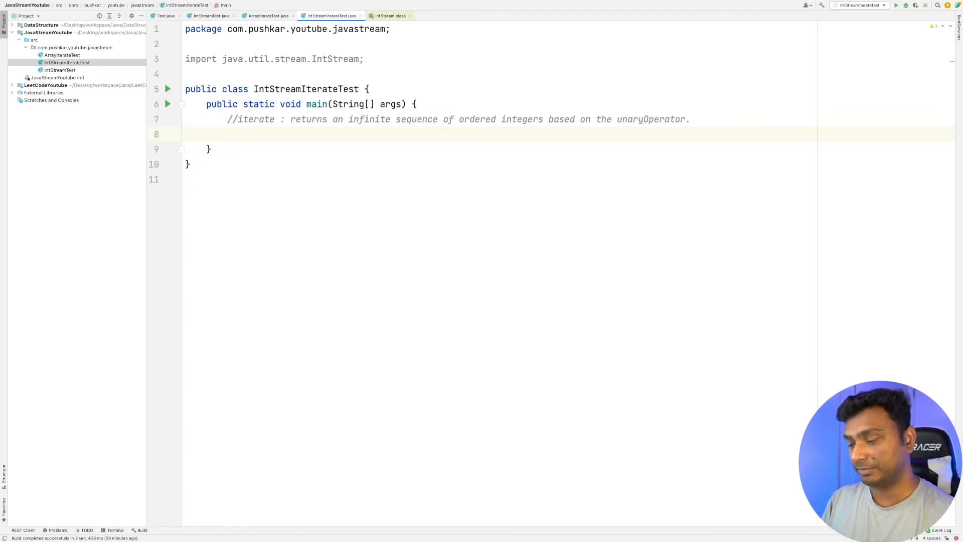
type("IntStream")
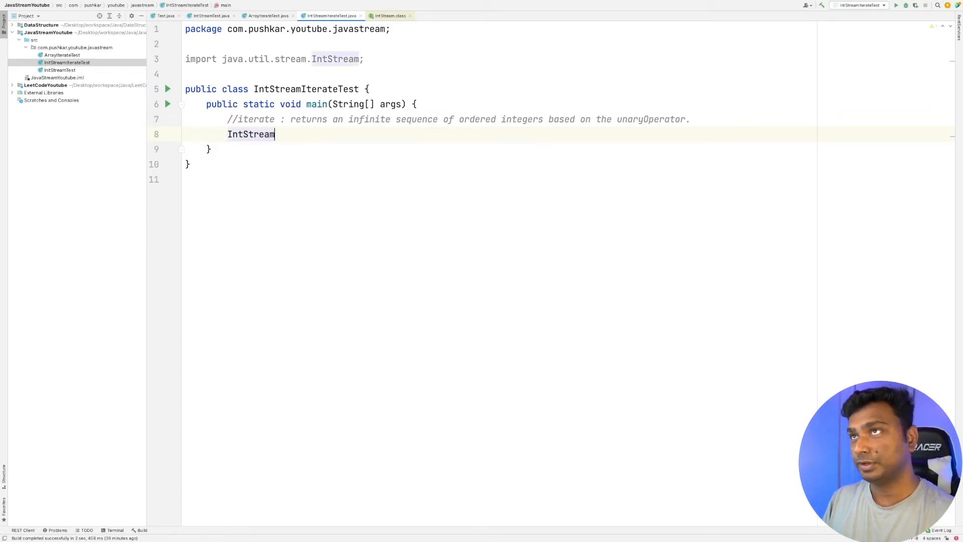
type(".iterate()")
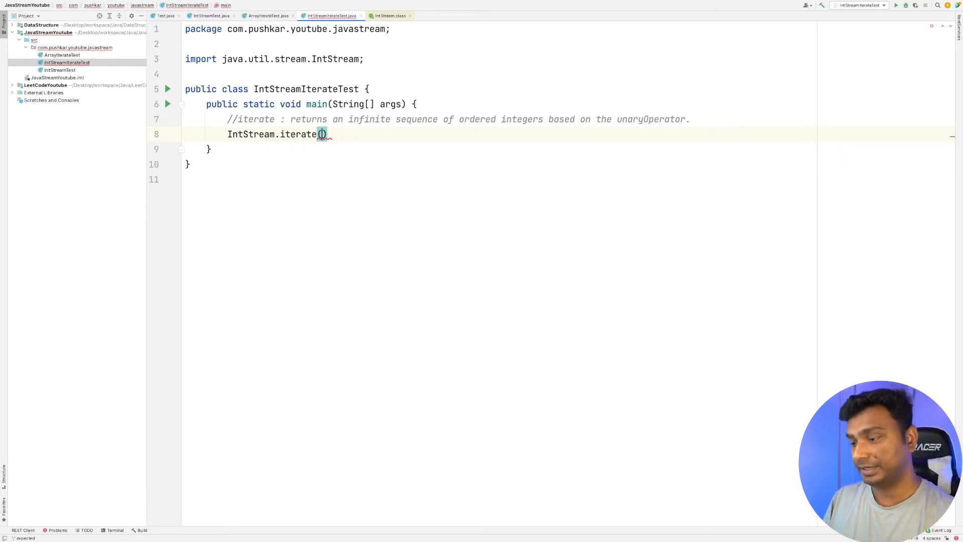
left_click(324, 134)
type("0, ")
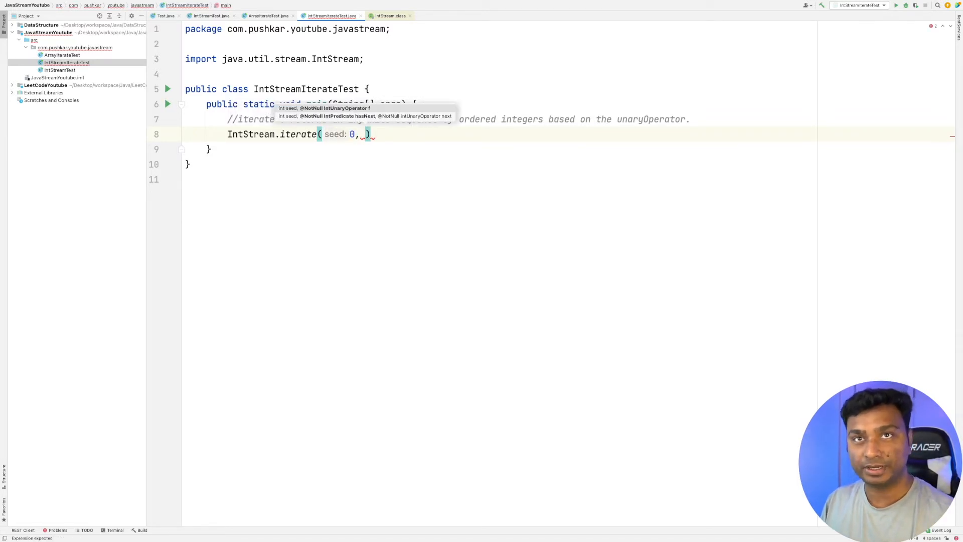
type("i")
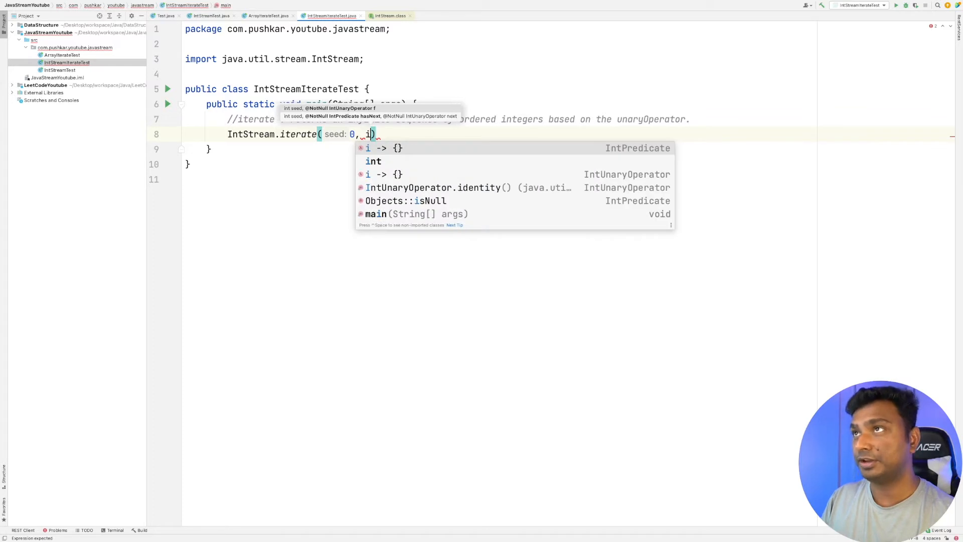
type("-> i+1")
type(".forEach();")
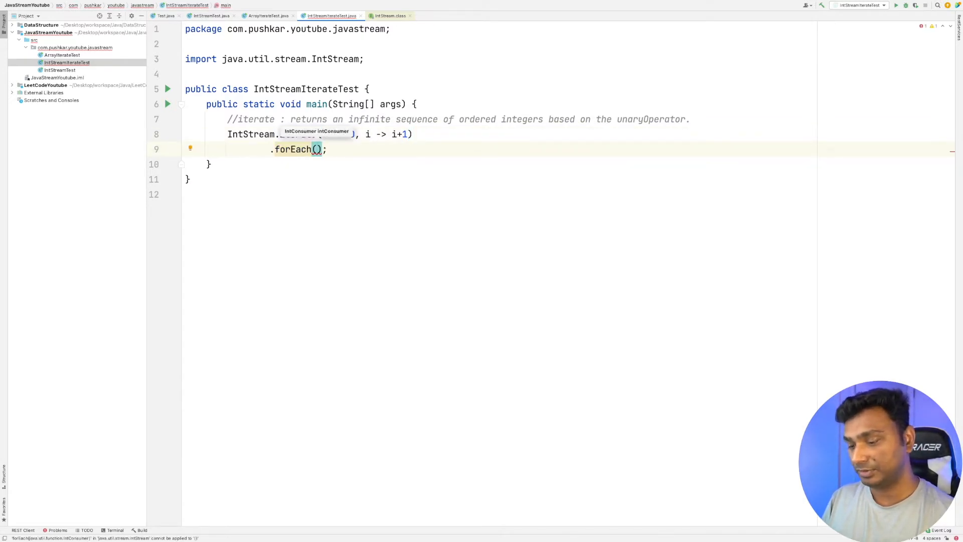
type("sou")
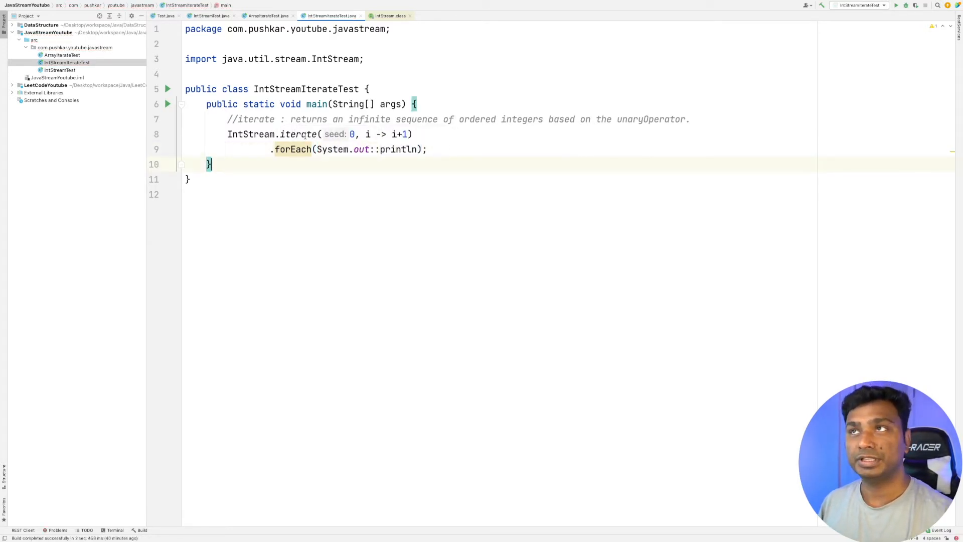
left_click(317, 134)
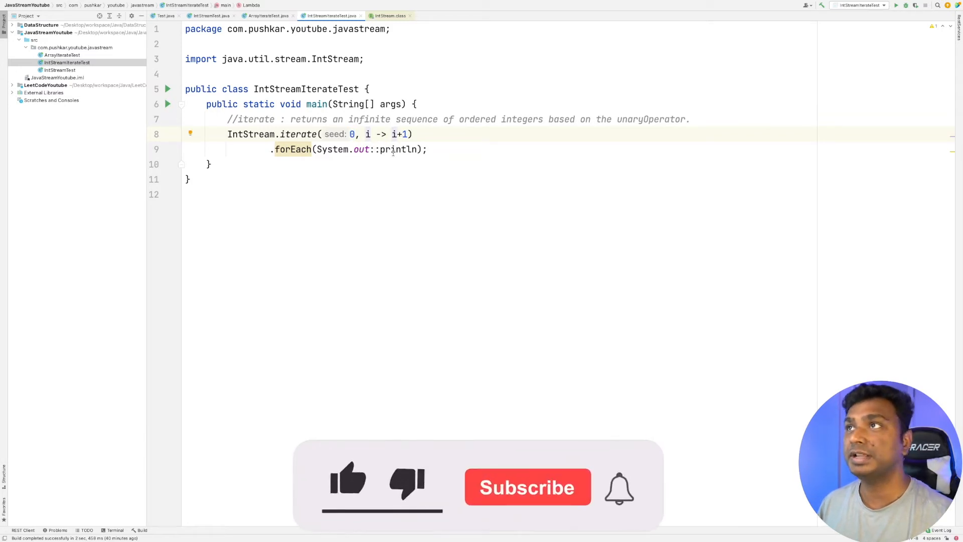
mouse_move(397, 149)
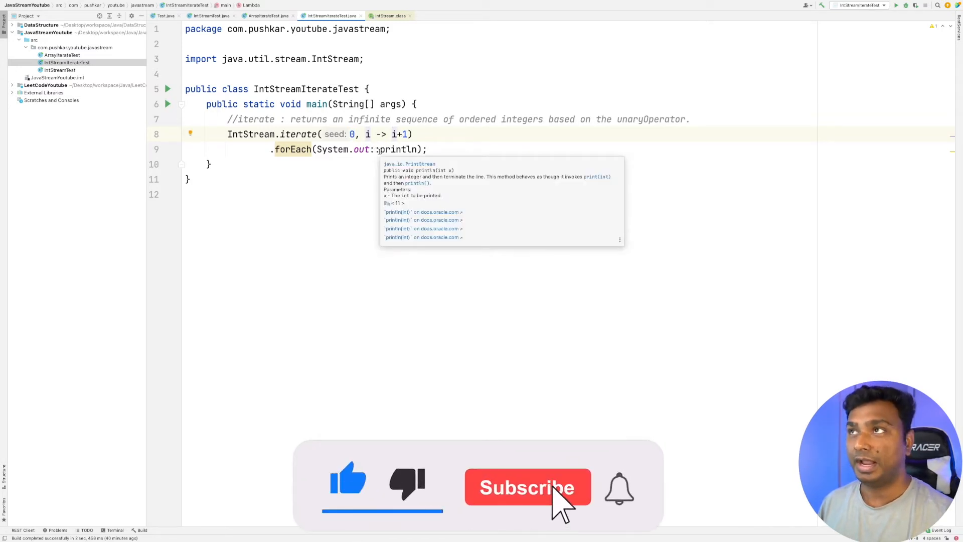
left_click(527, 487)
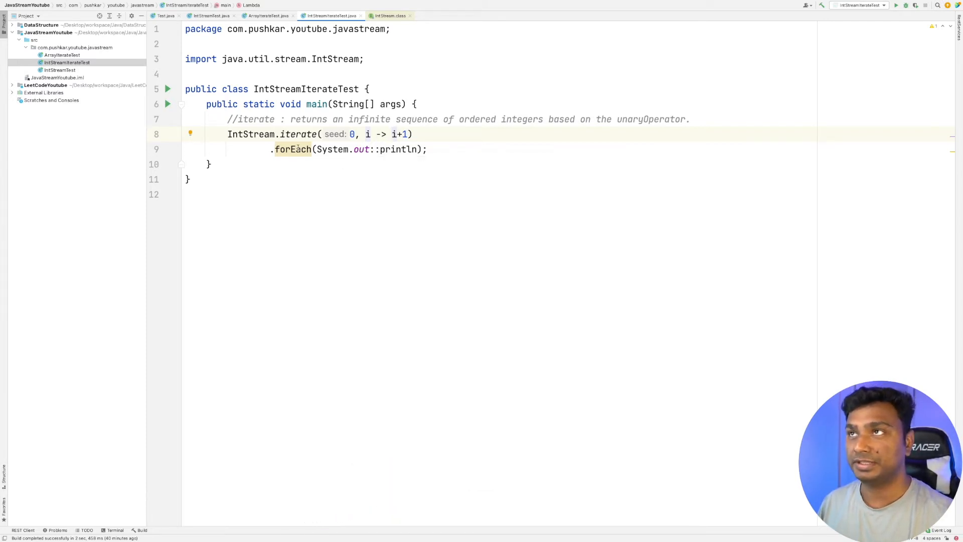
mouse_move(293, 150)
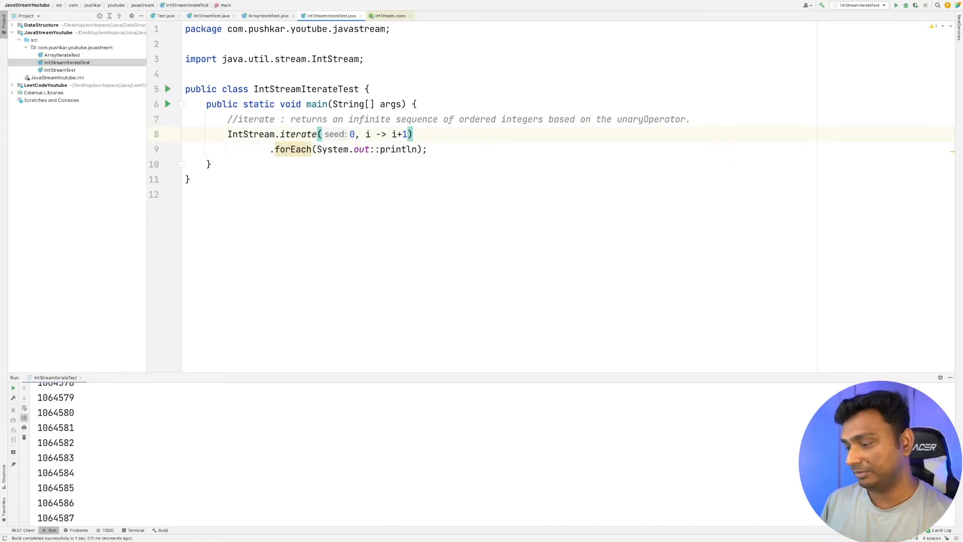
Insert .limit(15) before forEach so the run prints 0 through 14.
type(".limit(")
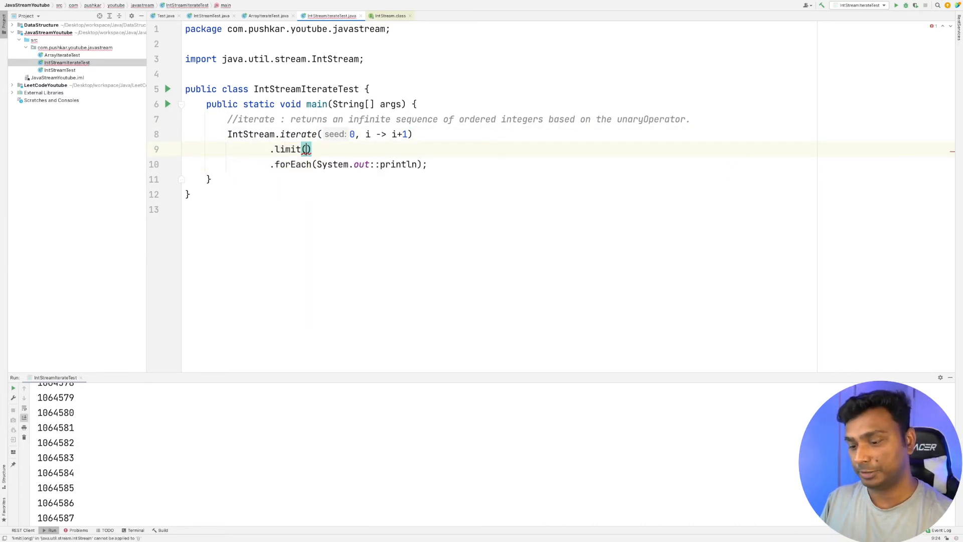
type("15")
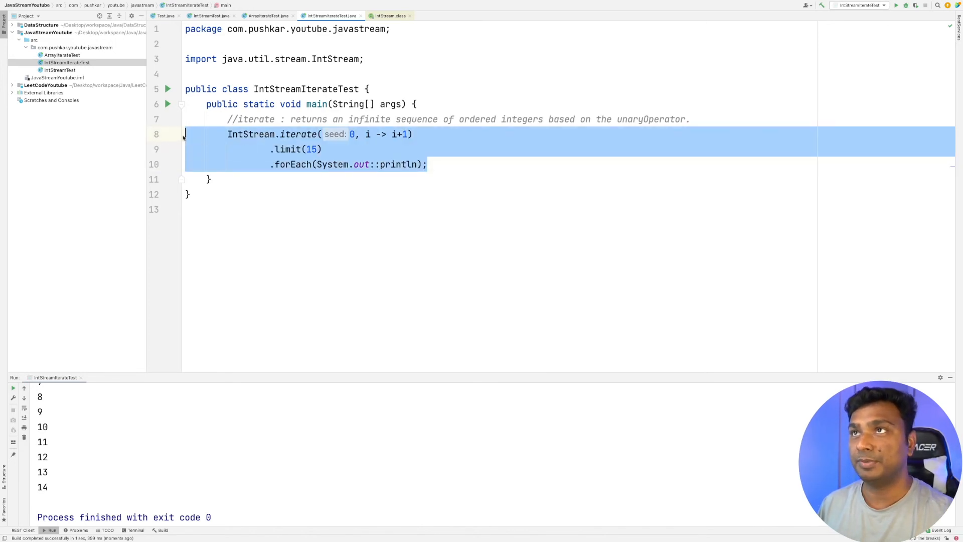
Comment out the first pipeline and write IntStream.iterate(0, i->i+2).limit(10) printing even numbers.
key("ctrl+slash")
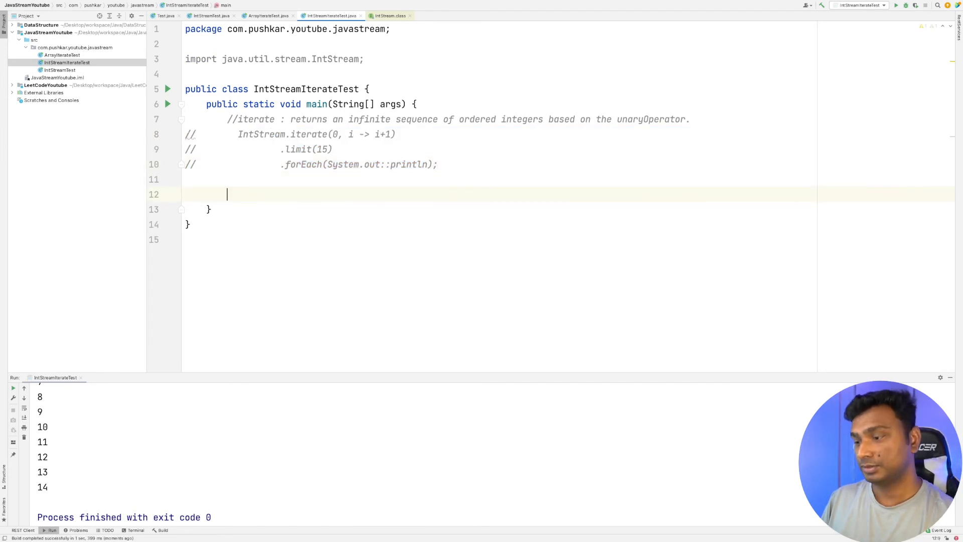
type("IntStream.iterate(0,")
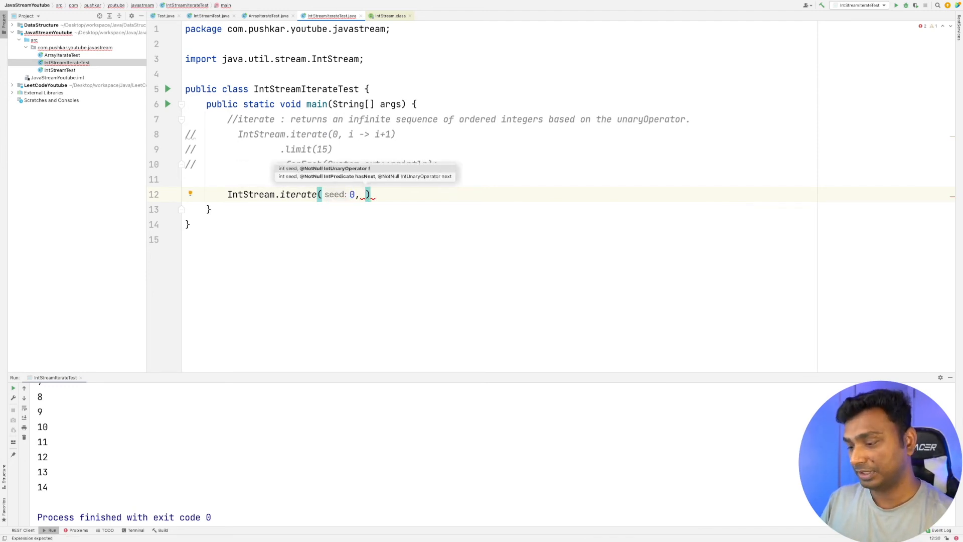
type("i")
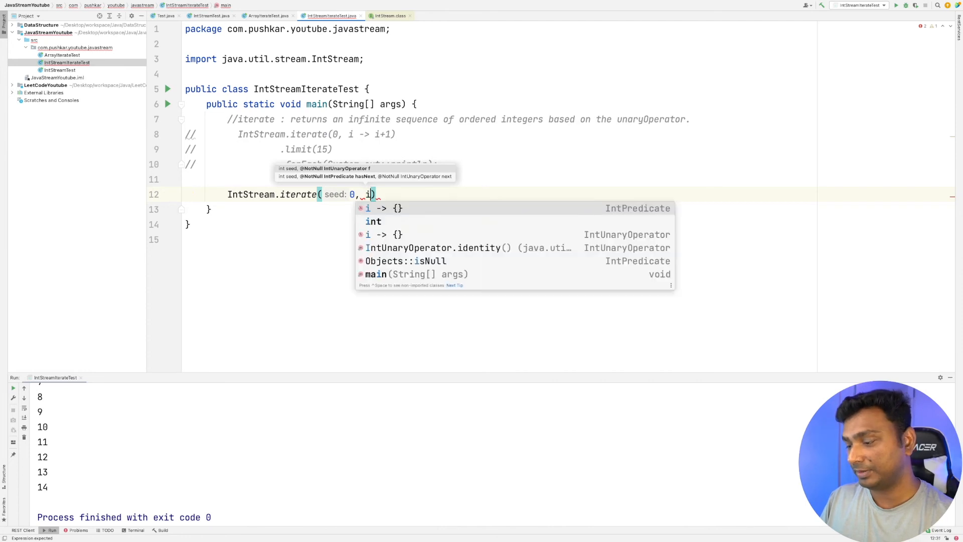
type("->")
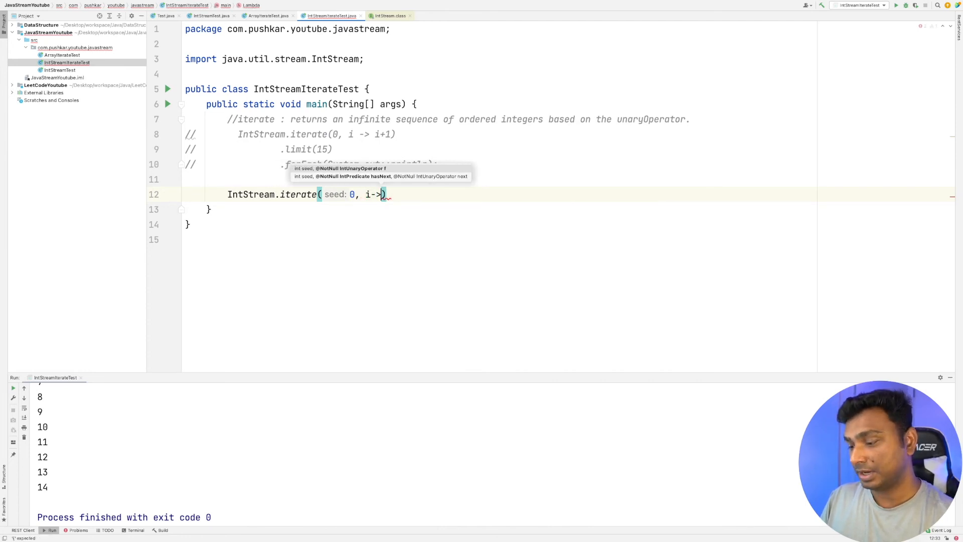
type("i+2)")
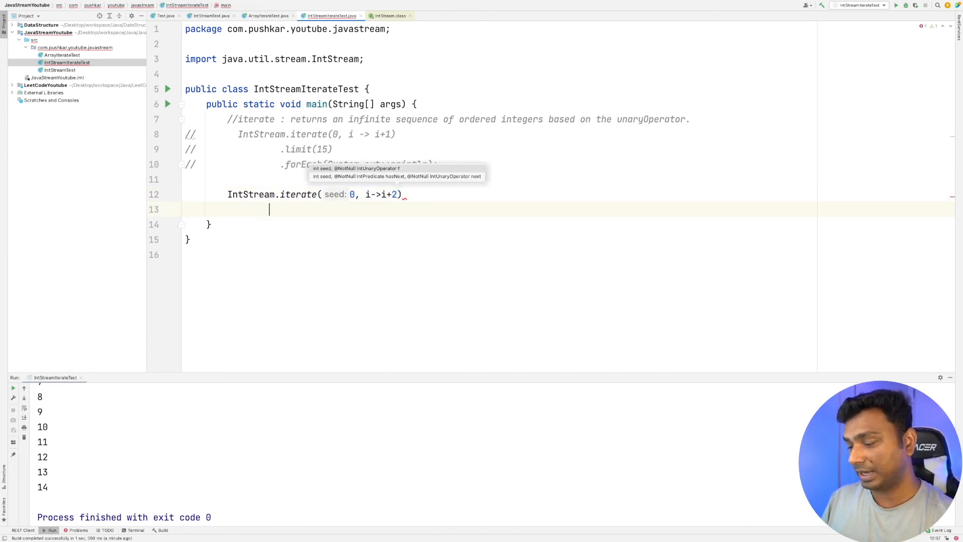
type(".limit()")
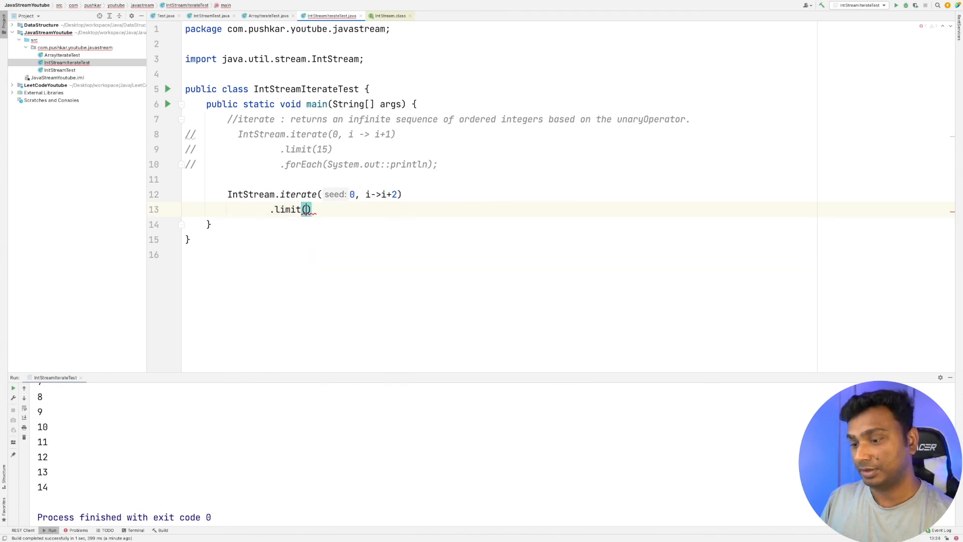
type("10")
type(".forEach(System.out::println);")
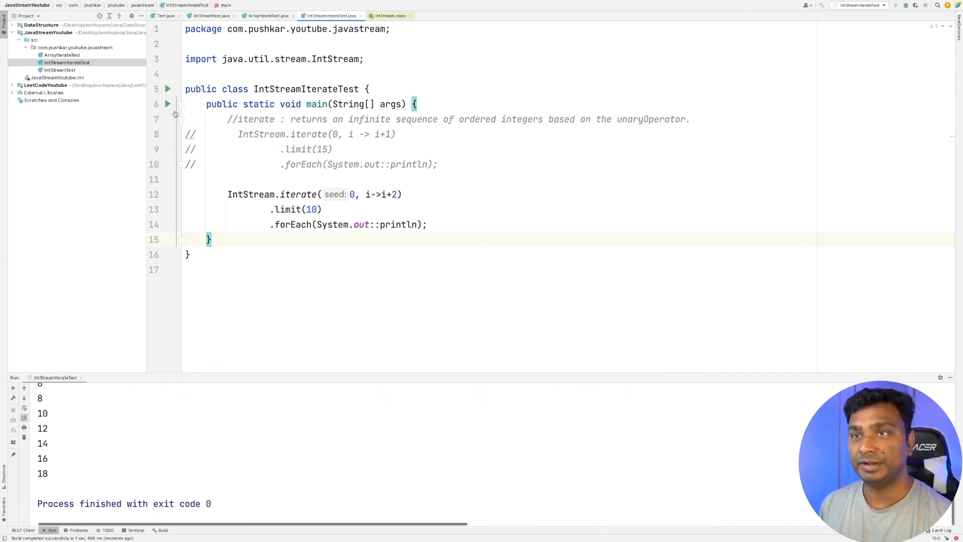
mouse_move(113, 436)
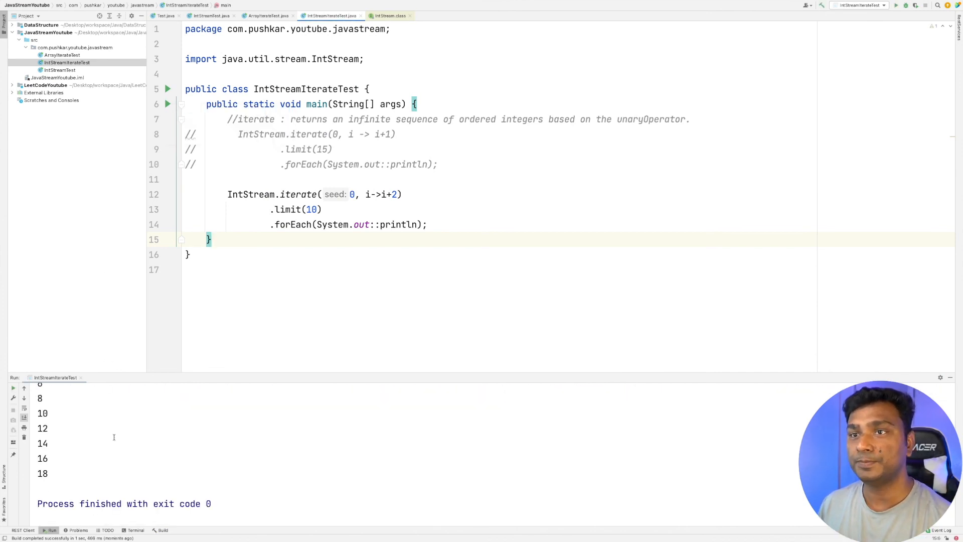